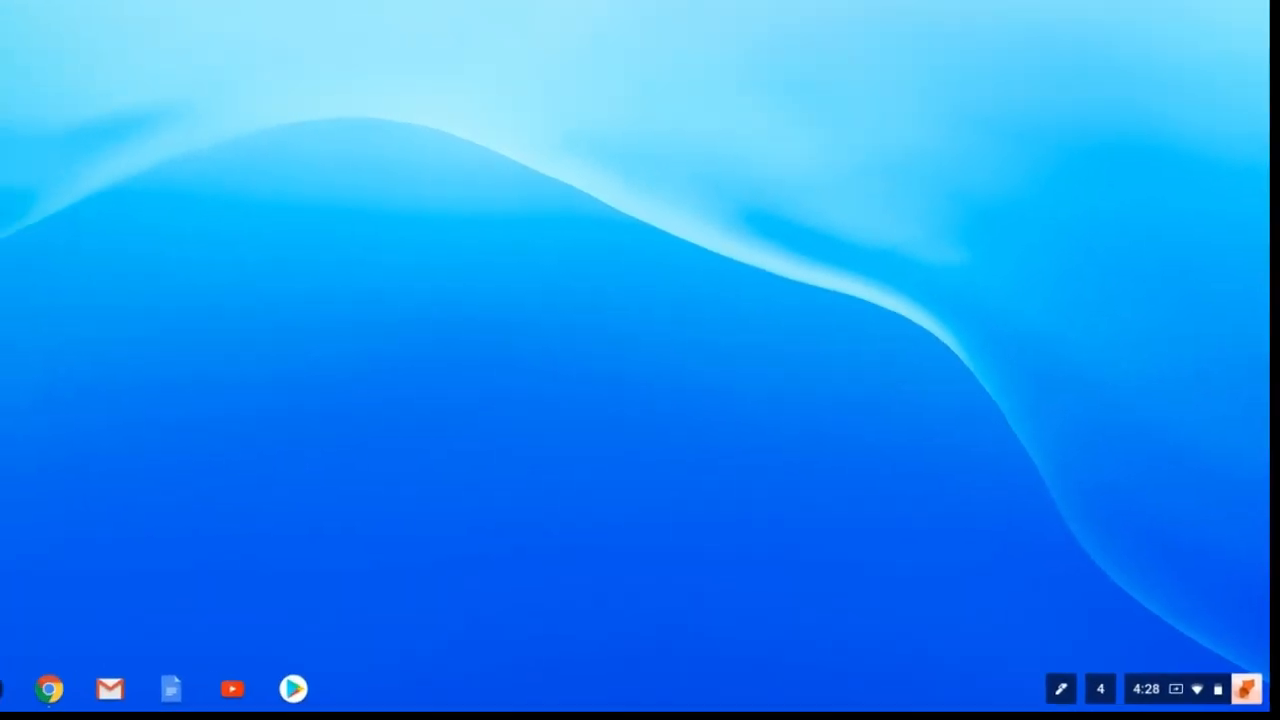
- Search the app launcher for 'settings'
left_click(22, 697)
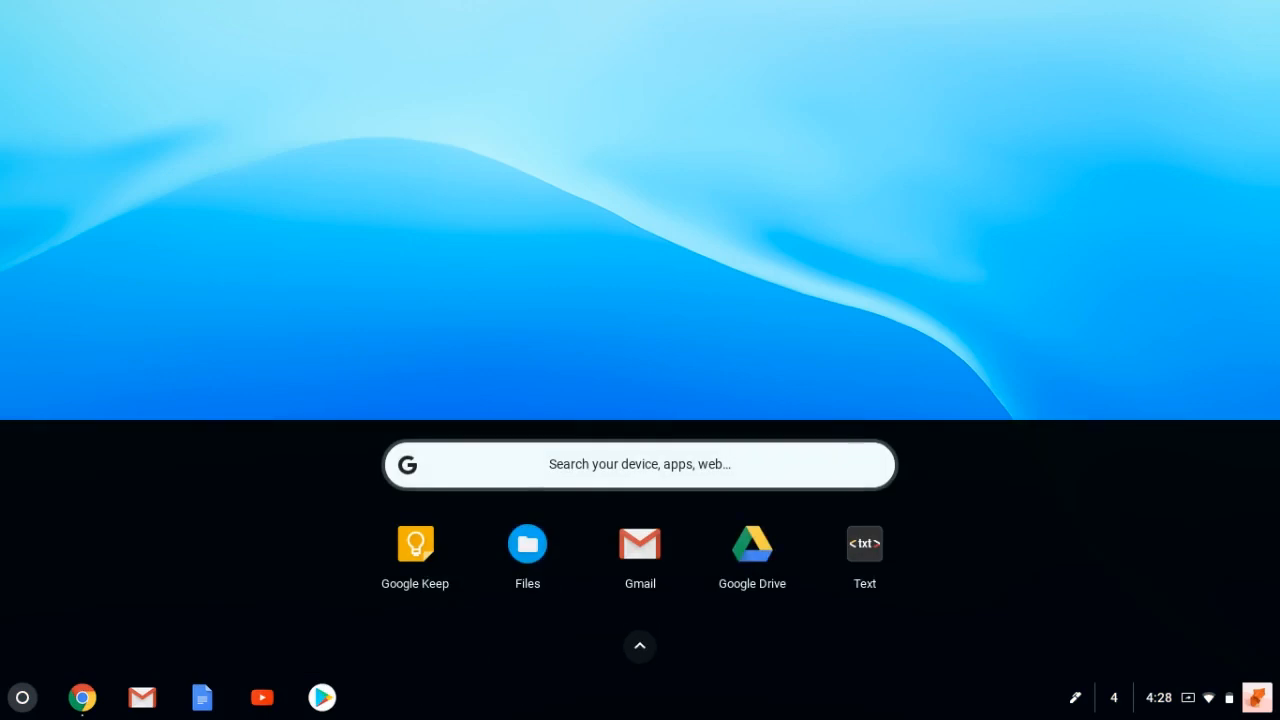
type("settings")
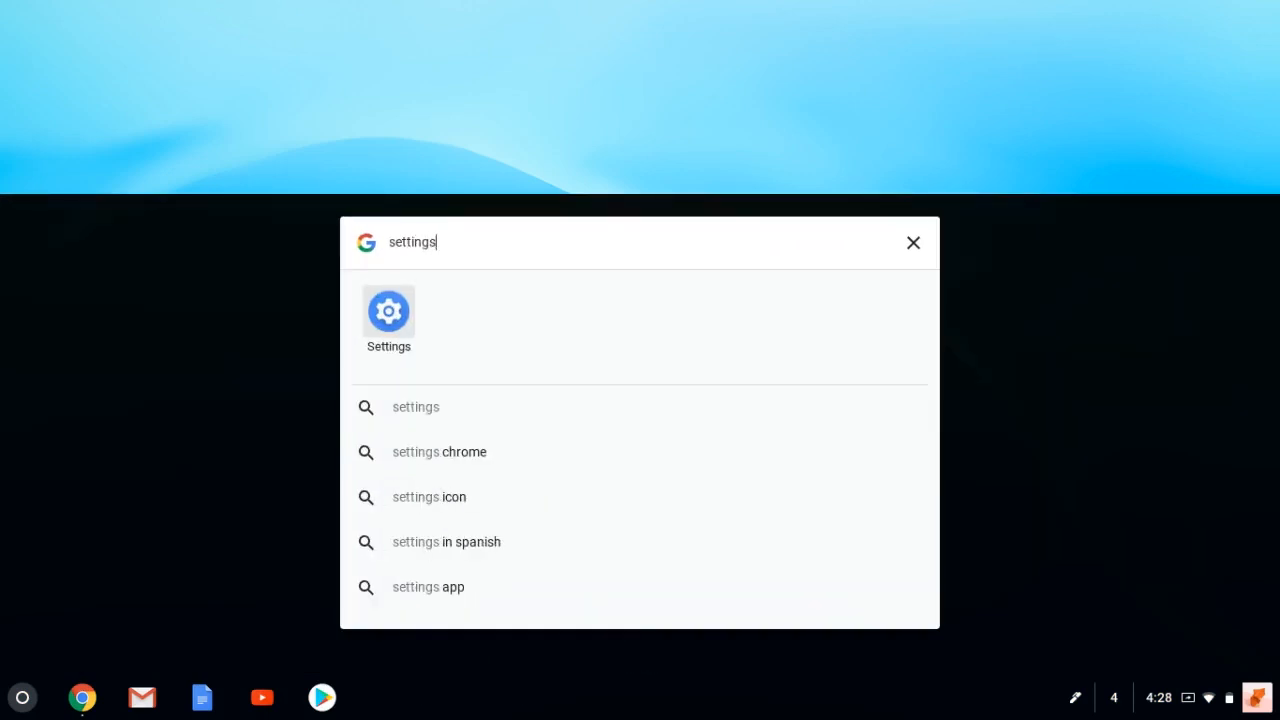
- Open the Settings app and scroll down to the Device > Stylus options
left_click(388, 311)
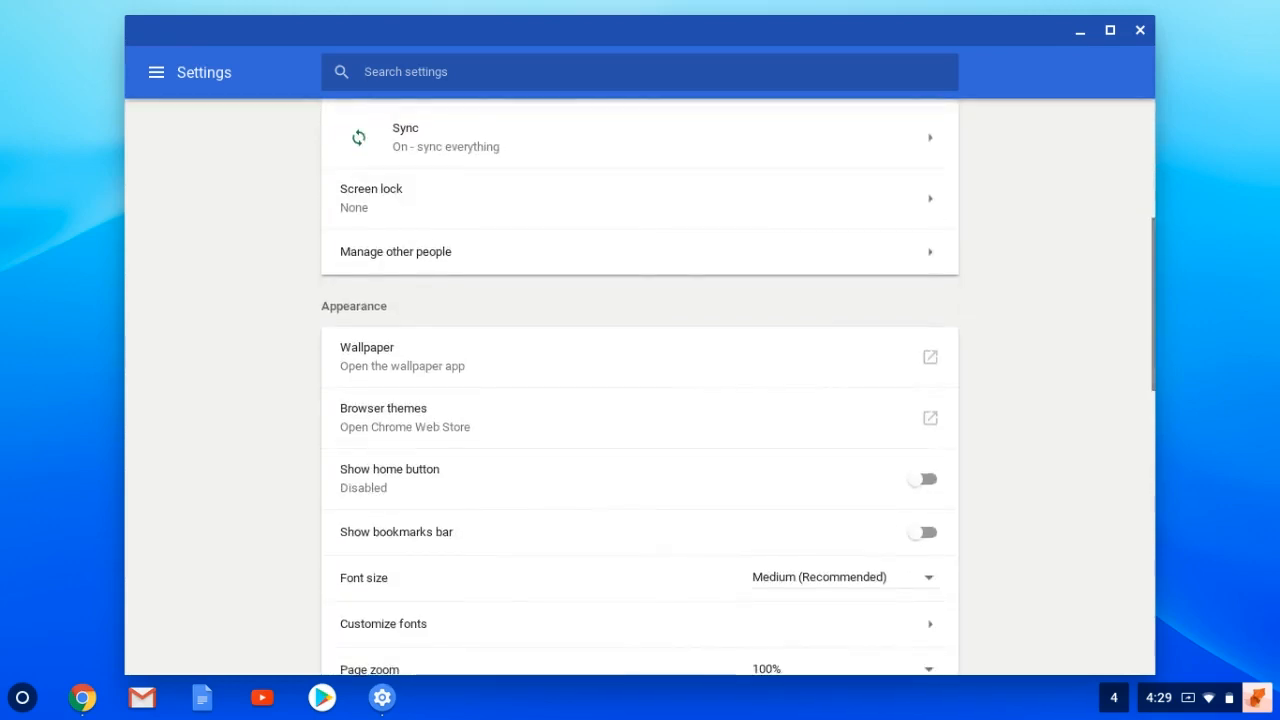
scroll("down", 3)
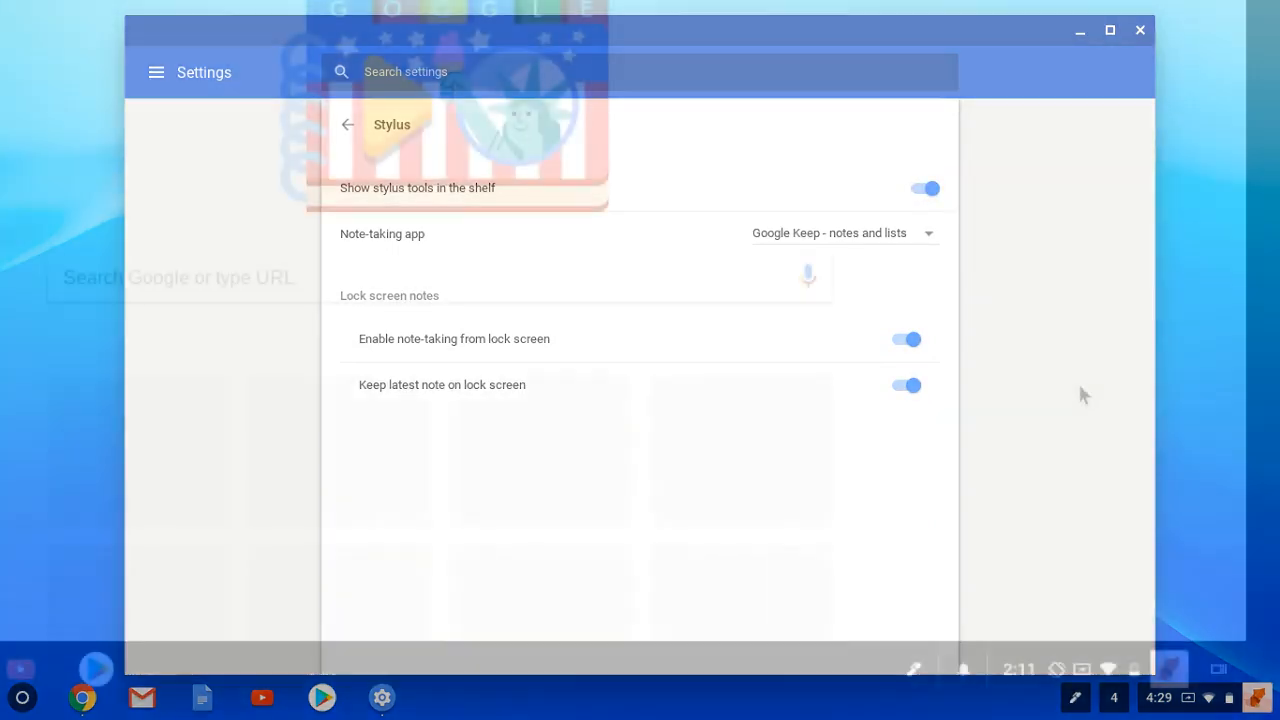
- Turn on the laser pointer from the shelf stylus tools
left_click(912, 668)
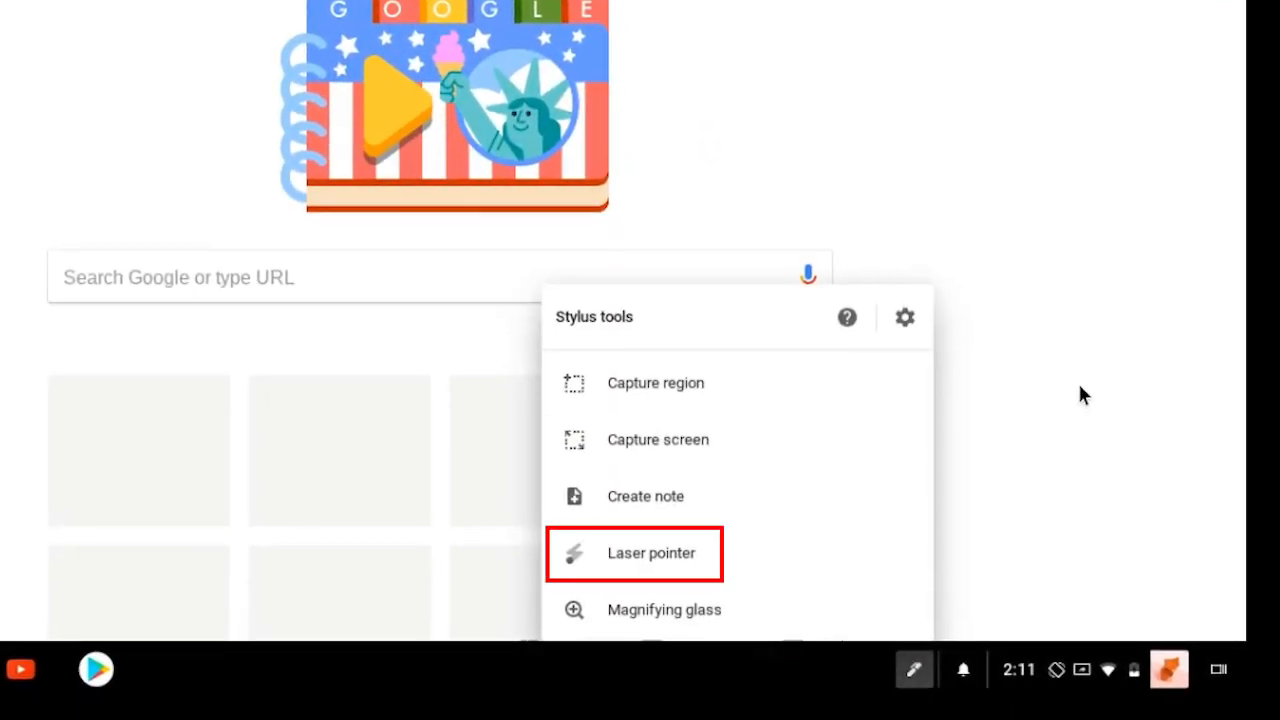
left_click(634, 553)
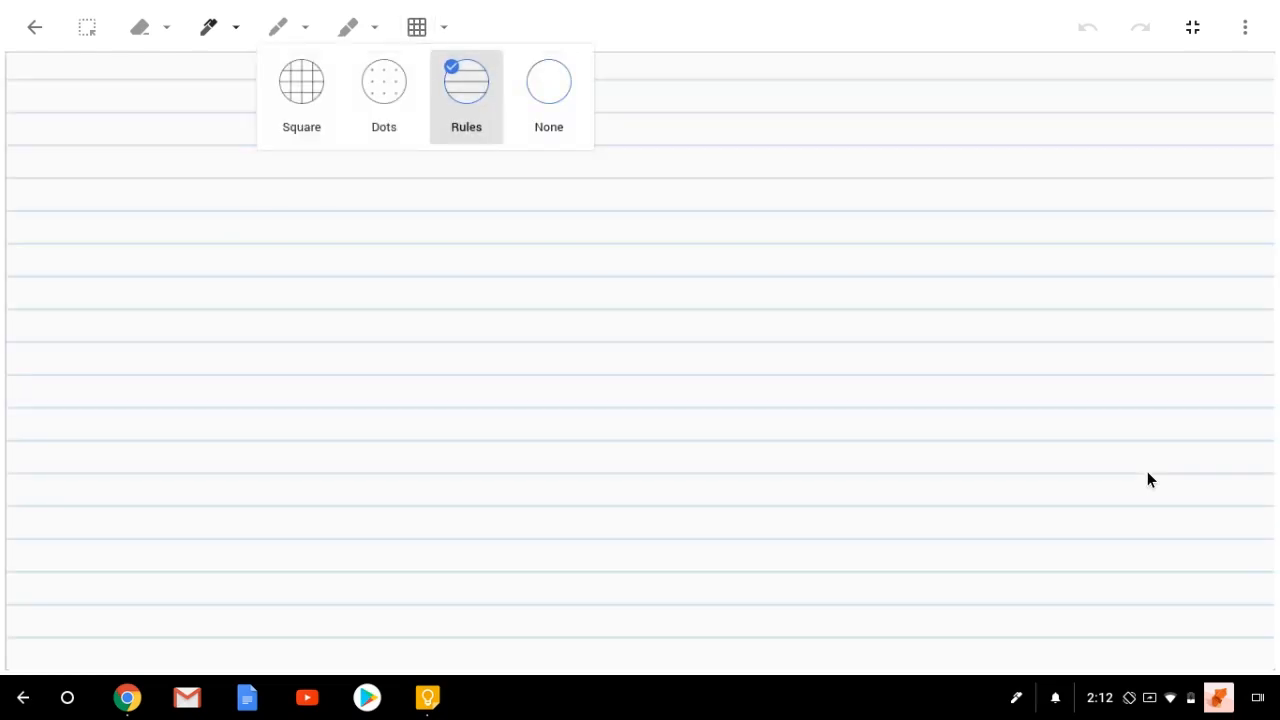
- Remove the ruled-line background from the Google Keep drawing note
left_click(301, 82)
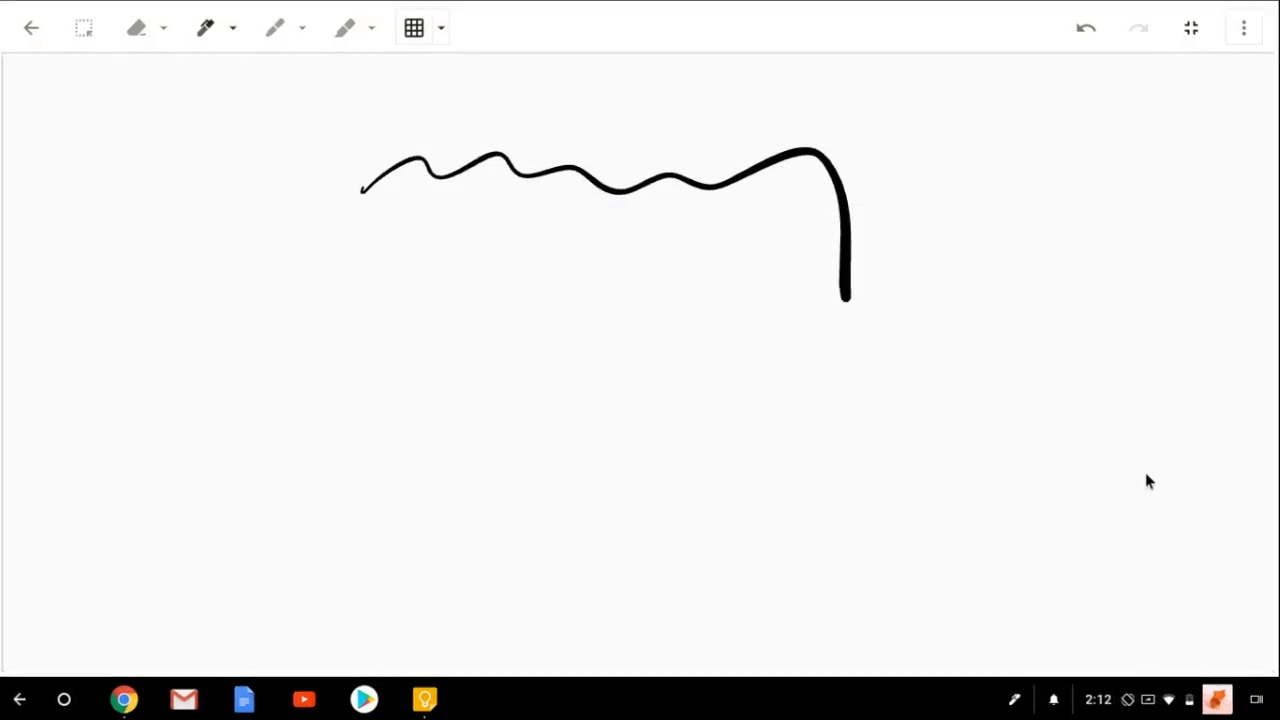
left_click(1244, 27)
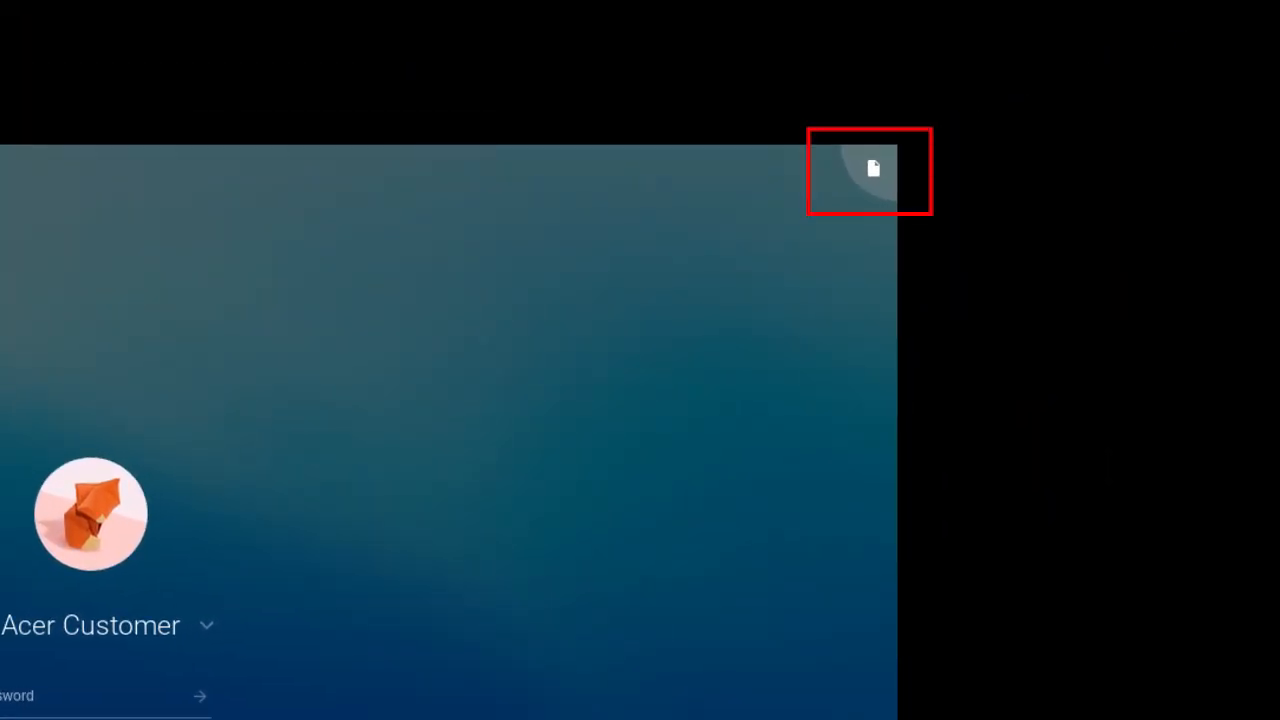
- Start a new note from the lock screen's note shortcut
left_click(886, 669)
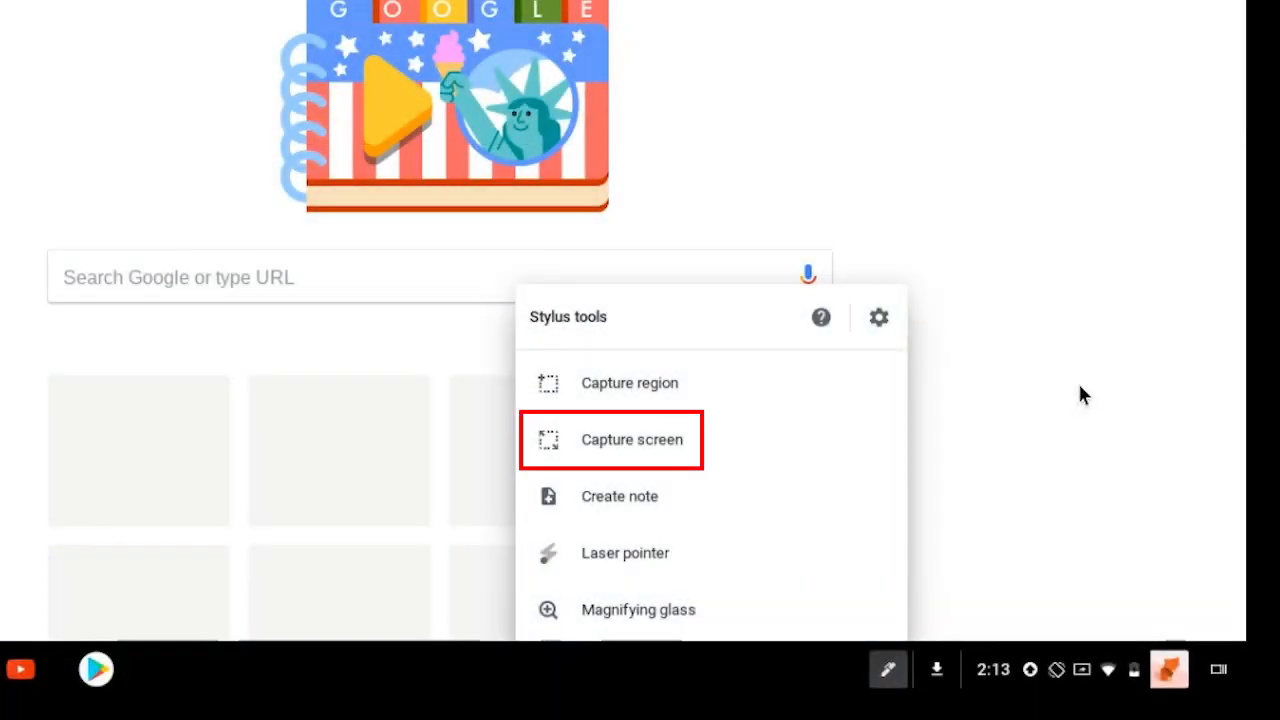
- Screenshot the whole screen and annotate it with a line above the Google doodle
left_click(630, 440)
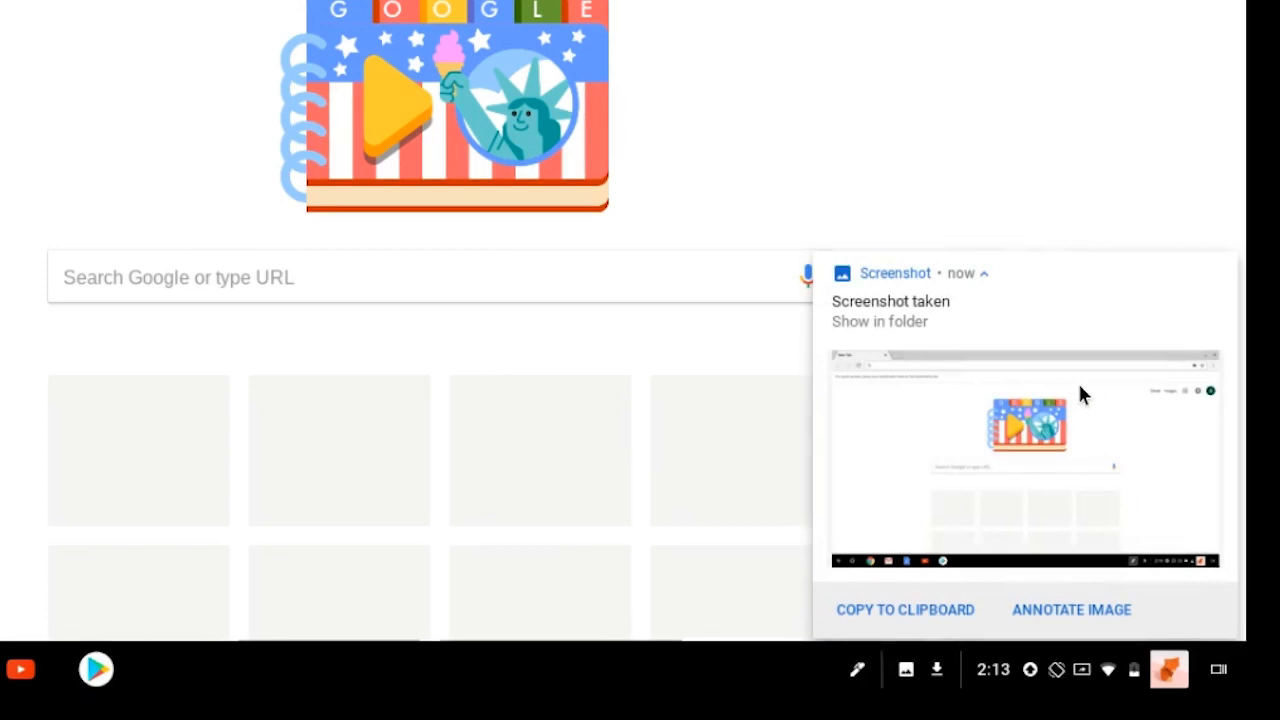
left_click(1070, 610)
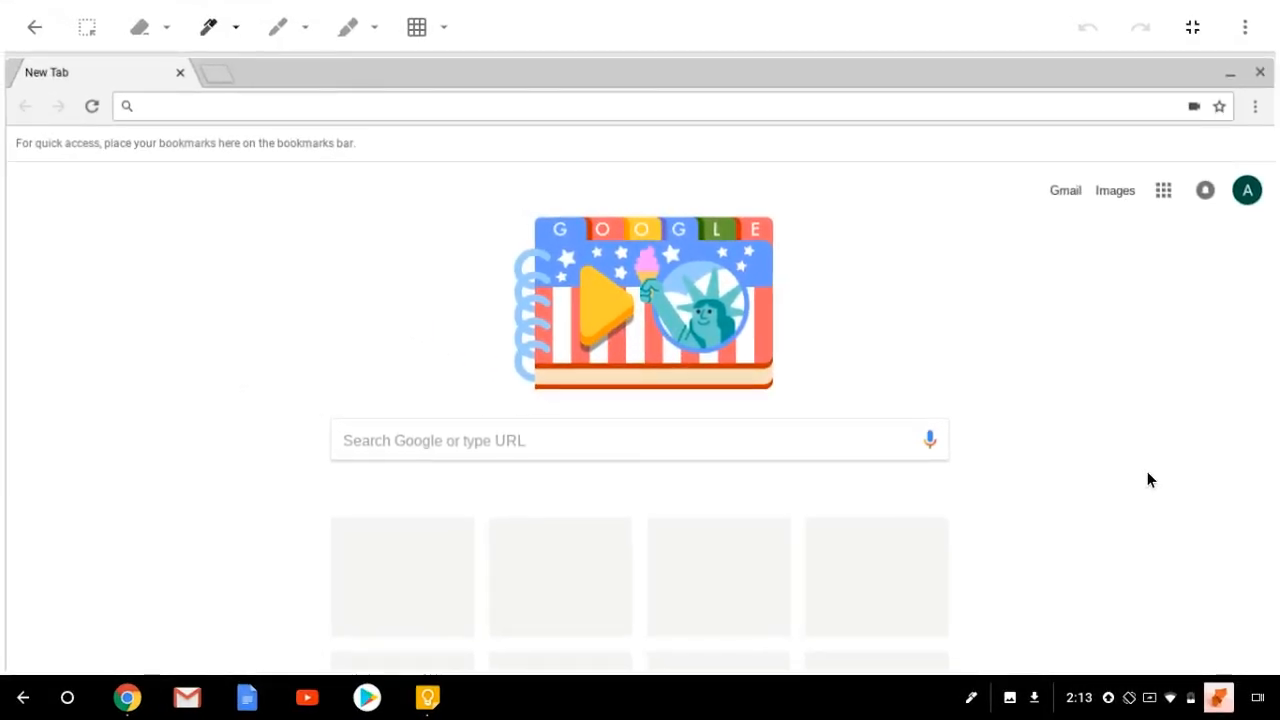
left_click_drag(525, 200, 810, 195)
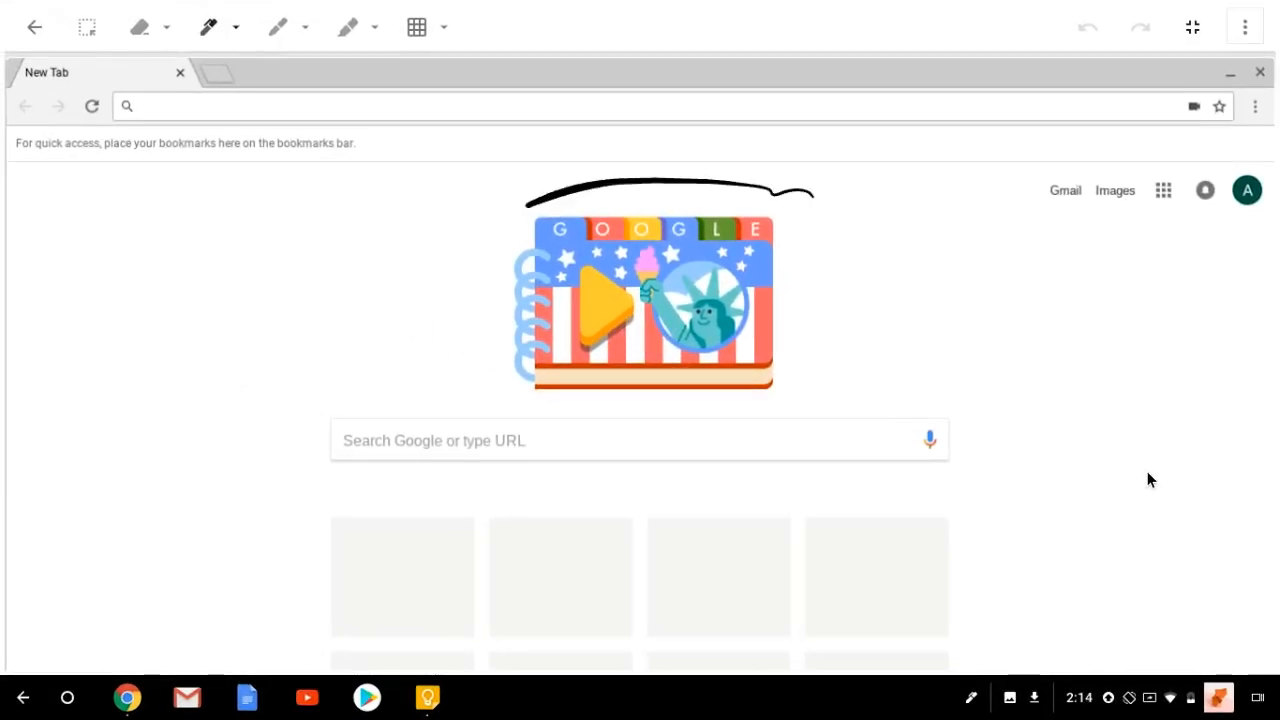
left_click(971, 697)
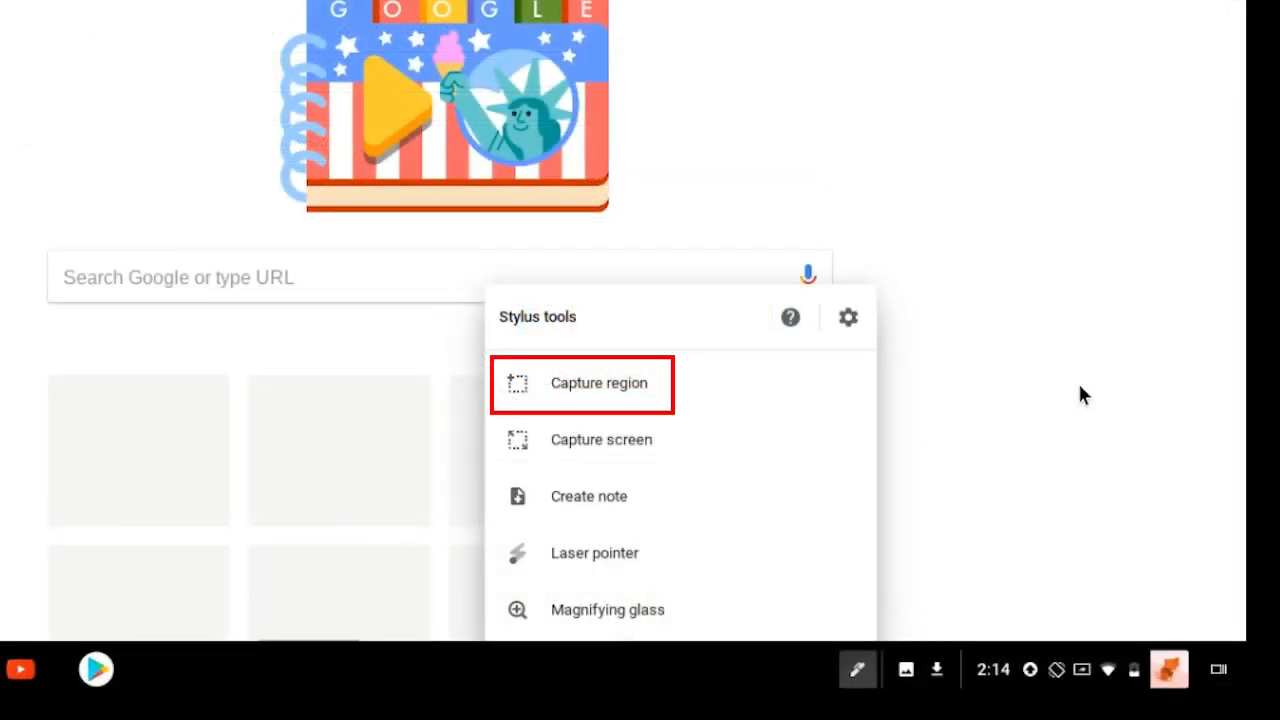
- Choose Capture region from the stylus tools list
left_click(598, 383)
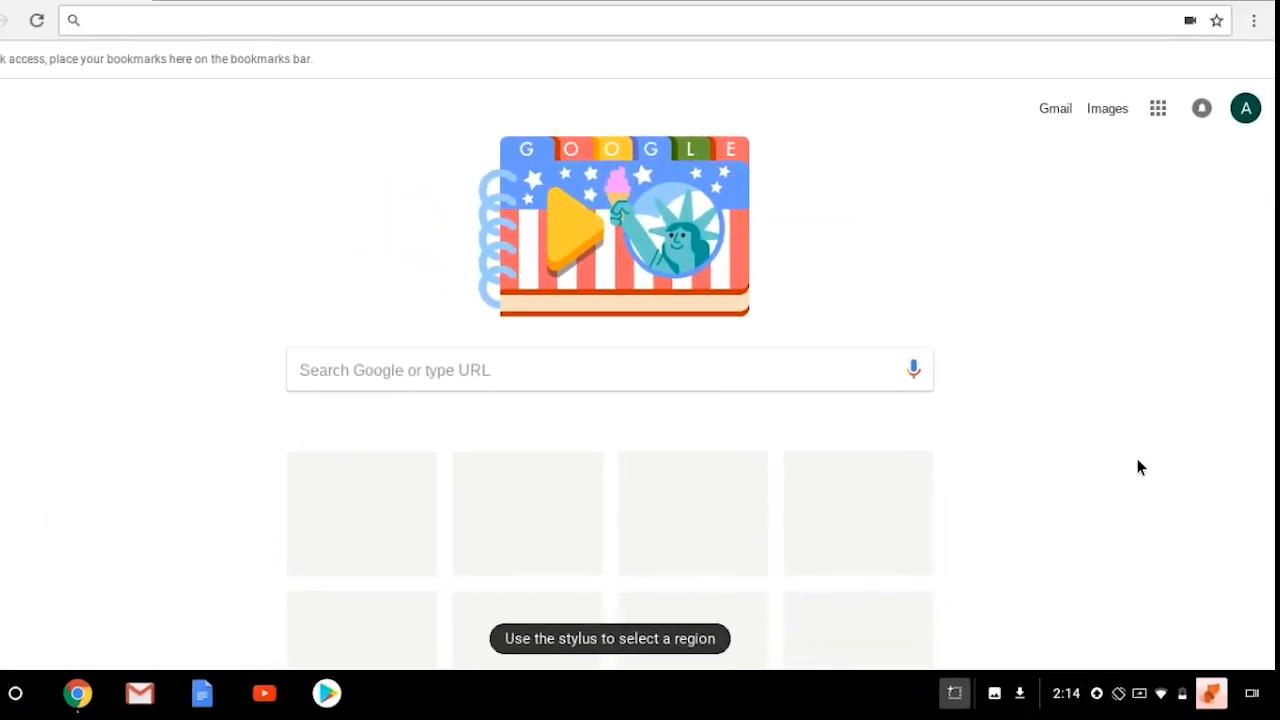